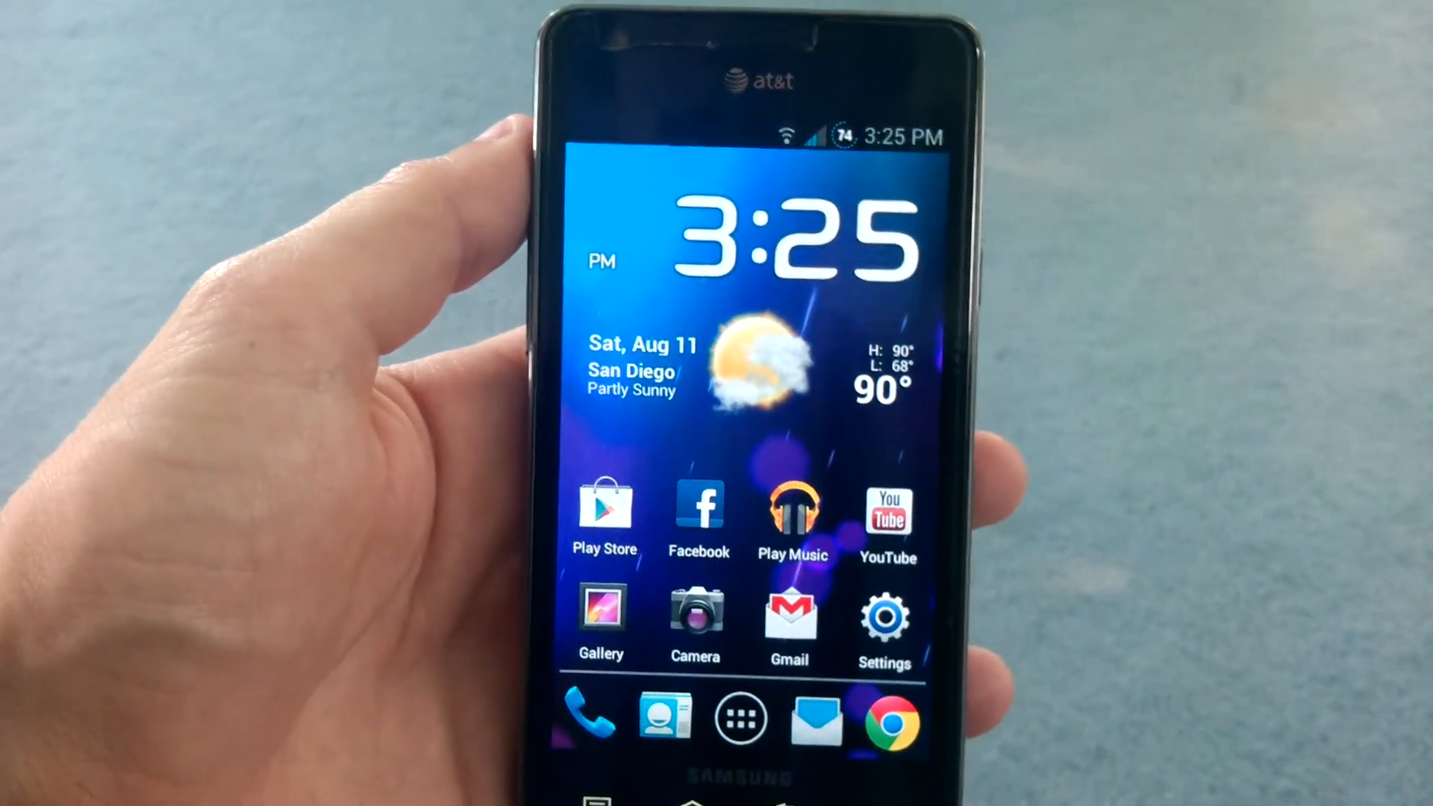
Open Settings and go to More... under Wireless and network to view NFC and Android Beam.
{"action": "left_click", "coordinate": [884, 617]}
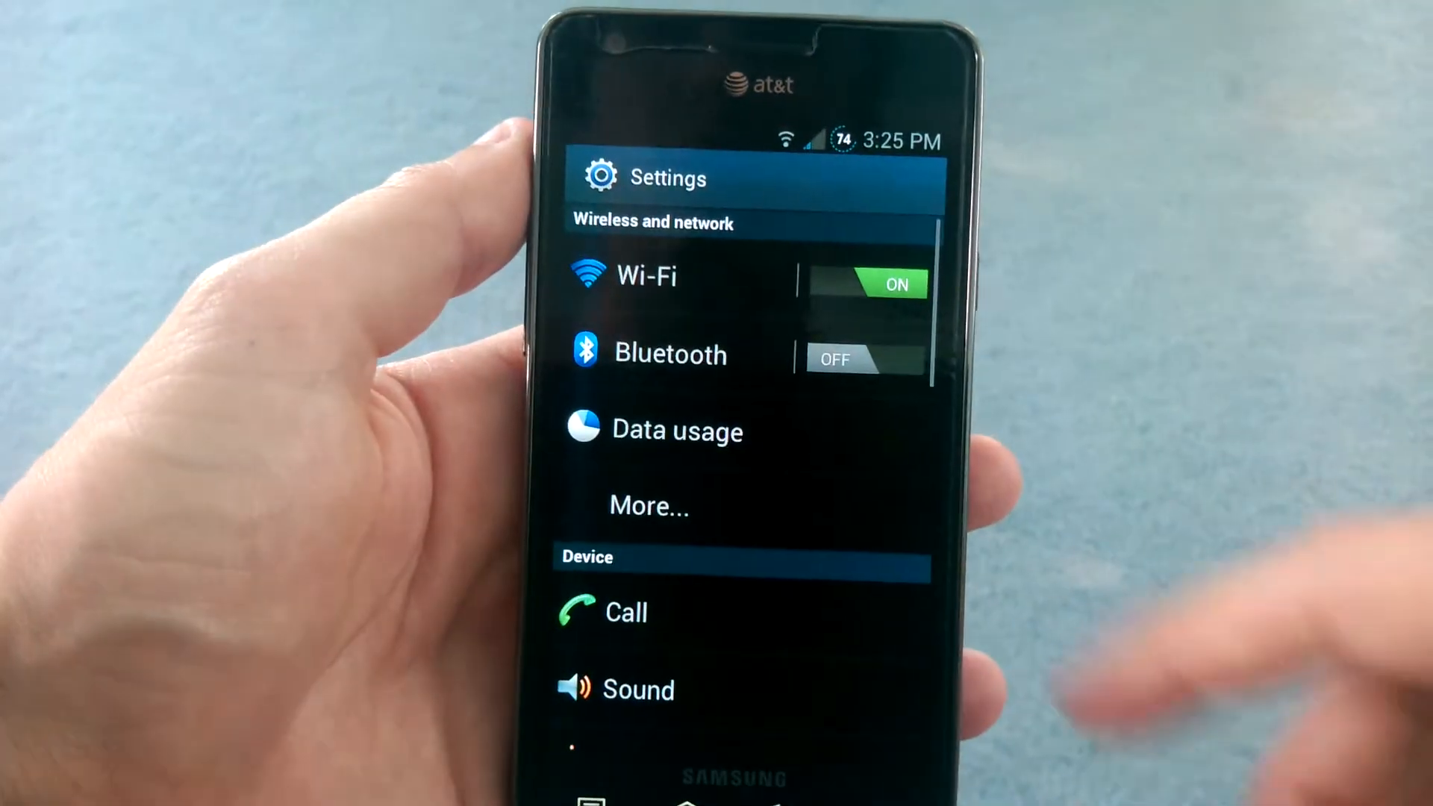
{"action": "left_click", "coordinate": [648, 505]}
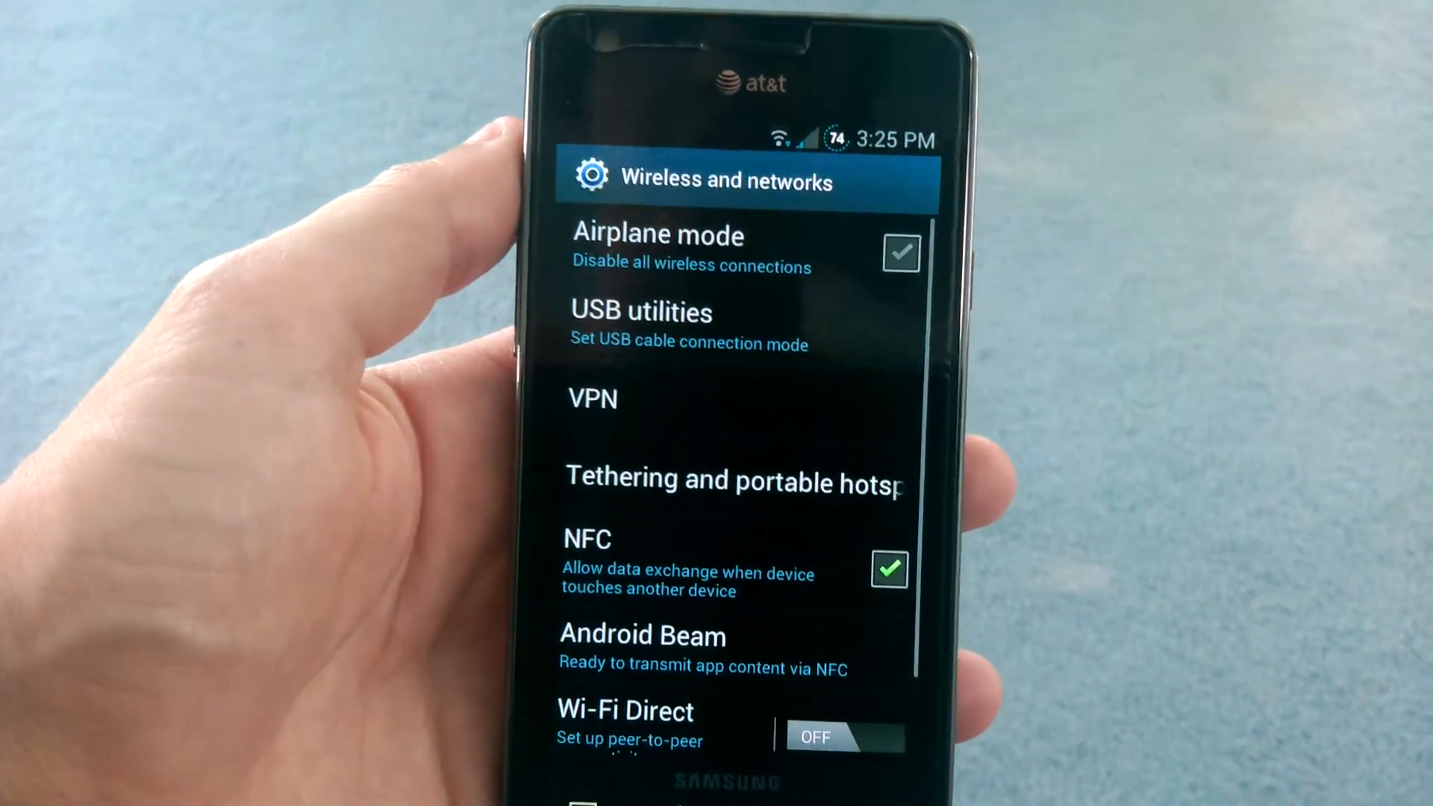